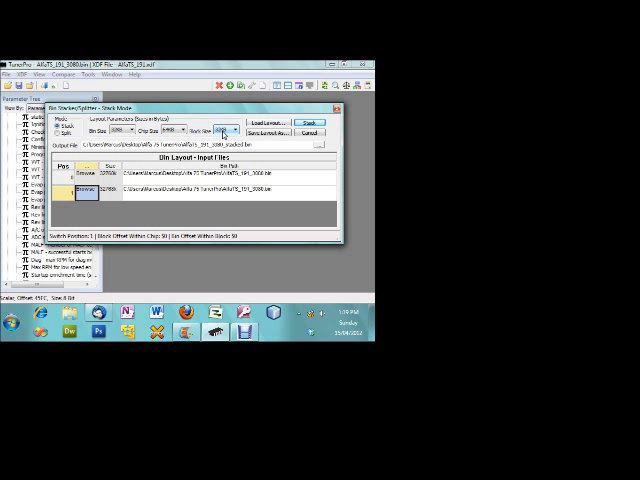
# Stack the two loaded bin files into one output binary sized to match the chip.
pyautogui.click(184, 132)
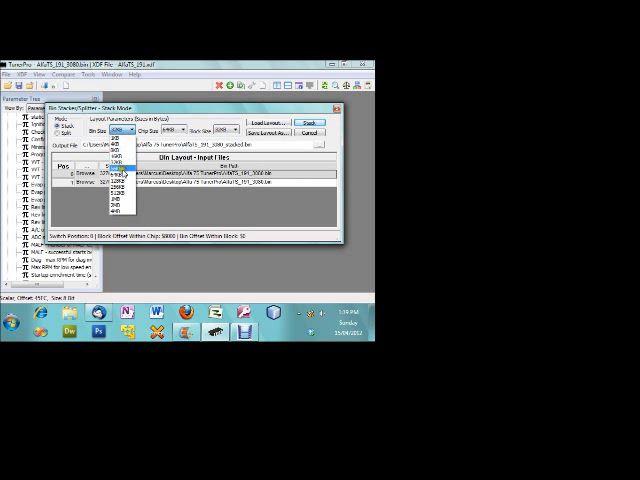
pyautogui.click(120, 140)
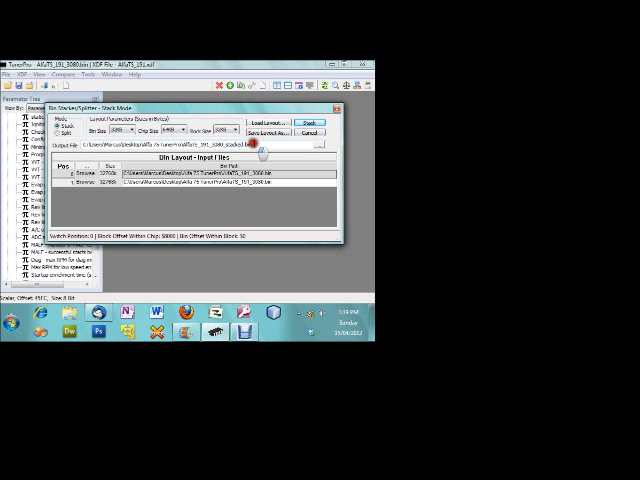
pyautogui.click(318, 122)
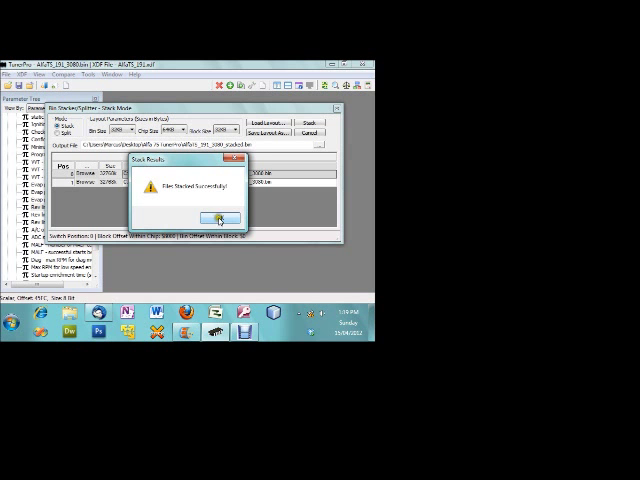
pyautogui.click(216, 220)
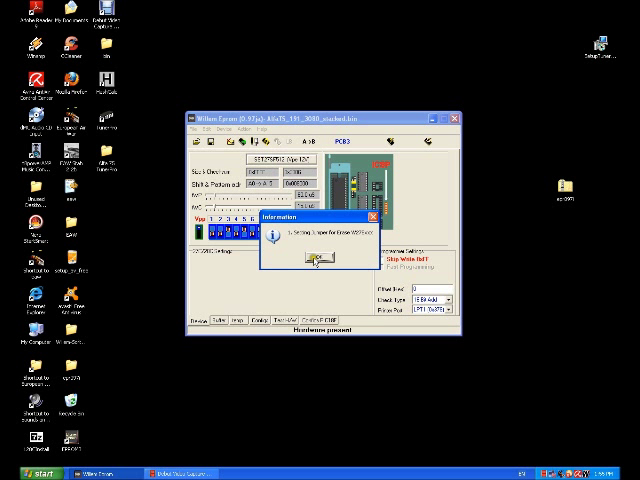
# Confirm erasing the flash chip and wait for Device Erase OK.
pyautogui.click(316, 258)
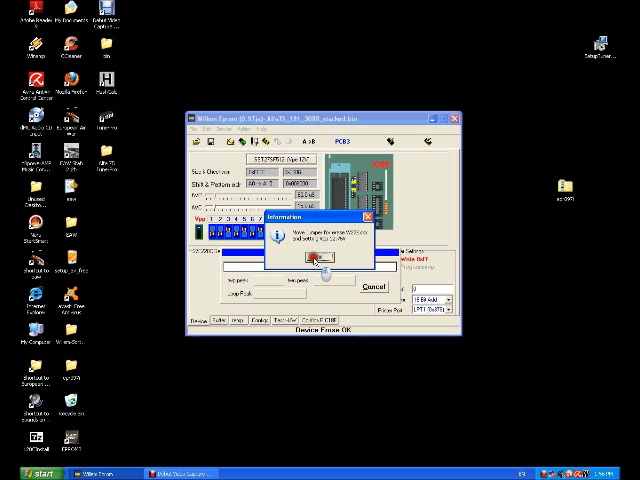
# Acknowledge the erase message and load the stacked .bin file into the programmer's buffer.
pyautogui.click(316, 258)
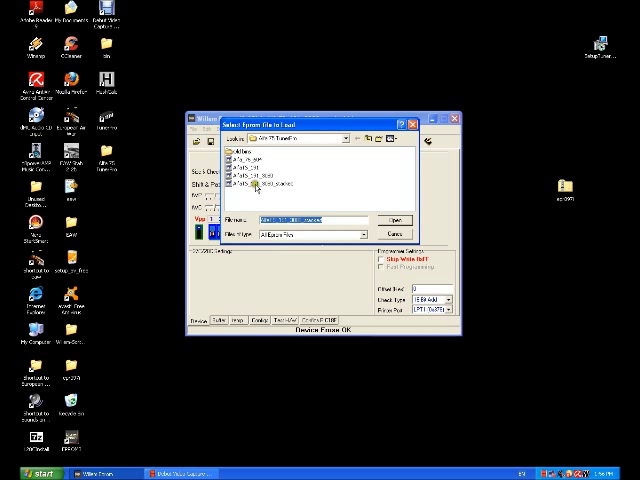
pyautogui.click(388, 216)
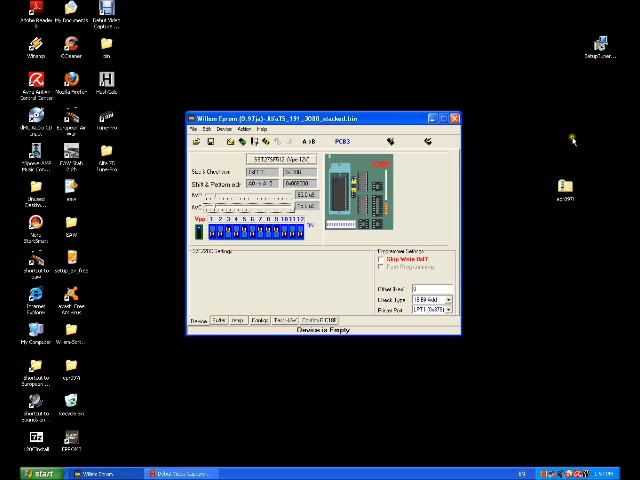
pyautogui.moveTo(468, 168)
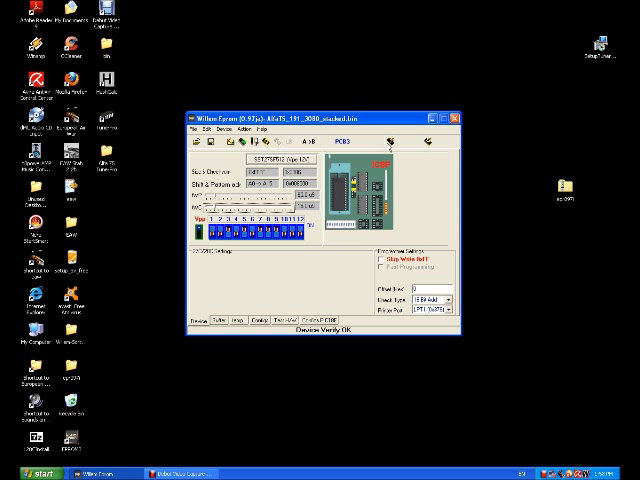
pyautogui.moveTo(332, 340)
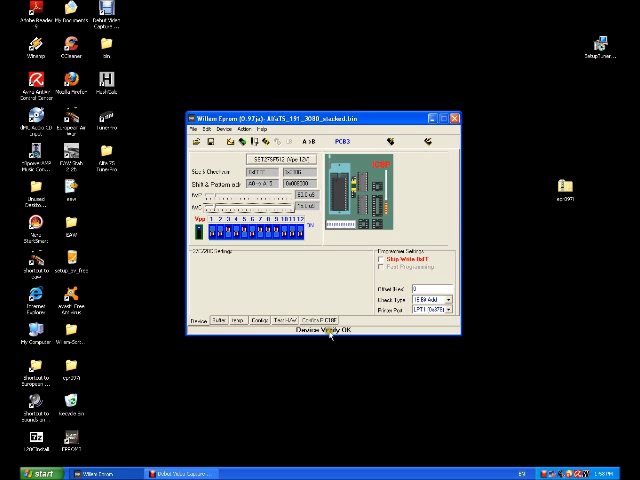